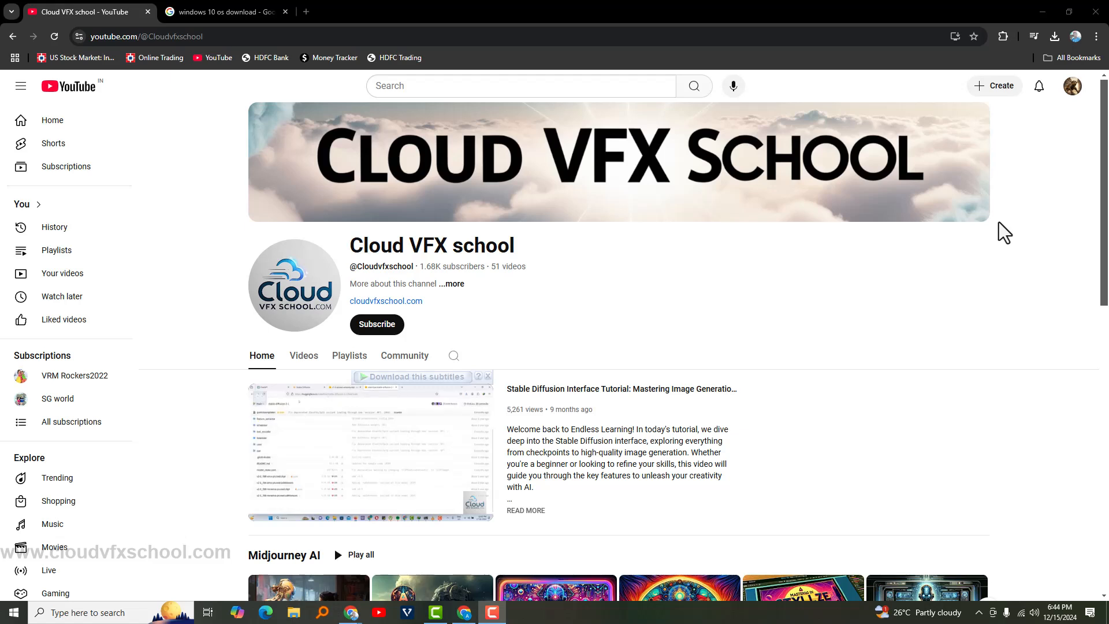
Step: Subscribe to the Cloud VFX School channel and set notifications to All
{"action": "left_click", "coordinate": [377, 324]}
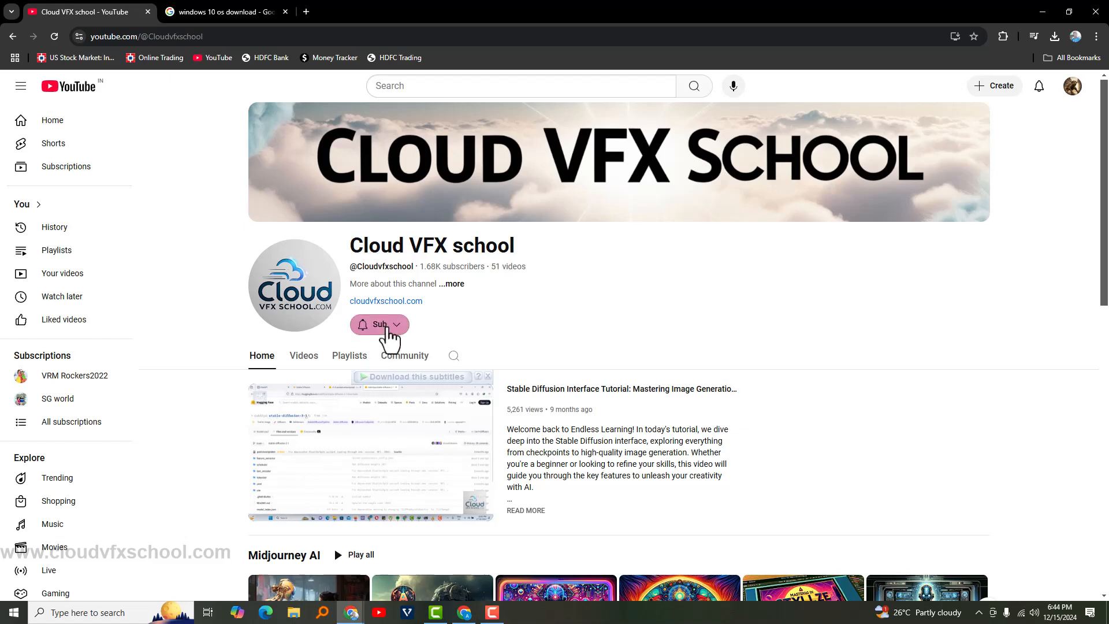
{"action": "left_click", "coordinate": [379, 323]}
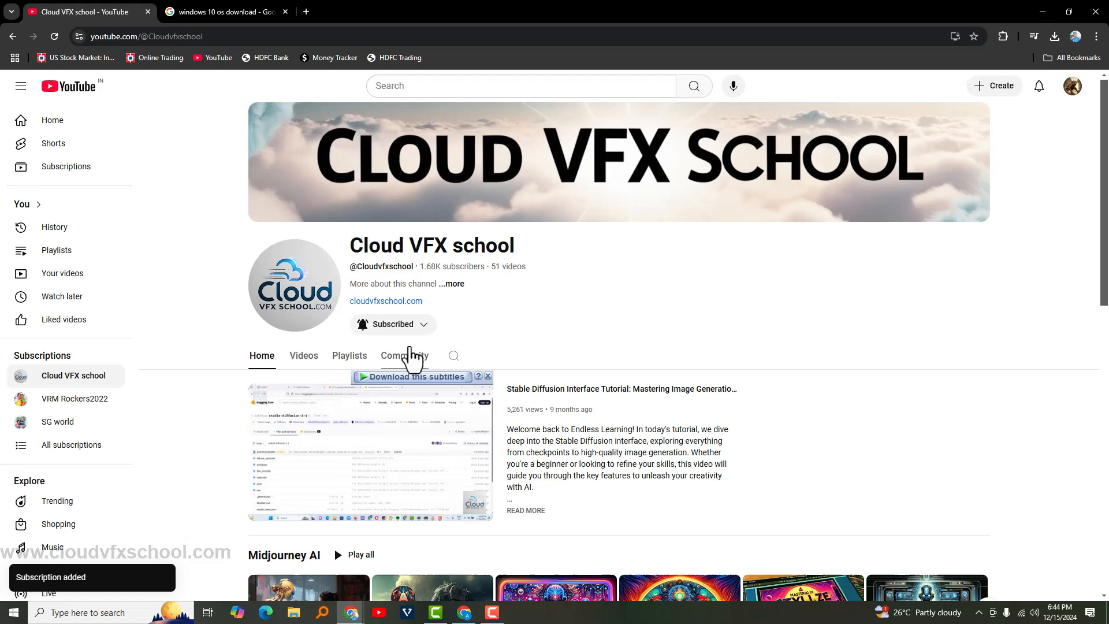
{"action": "mouse_move", "coordinate": [561, 318]}
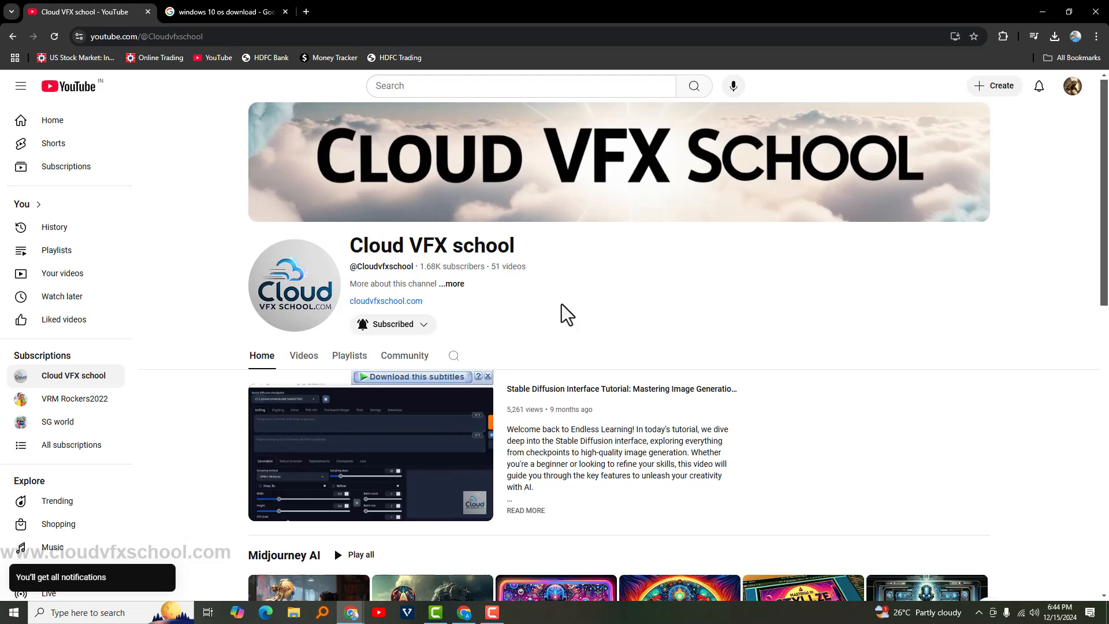
Step: Reach Microsoft's Windows 10 disc image page and download MediaCreationTool_22H2
{"action": "left_click", "coordinate": [222, 11]}
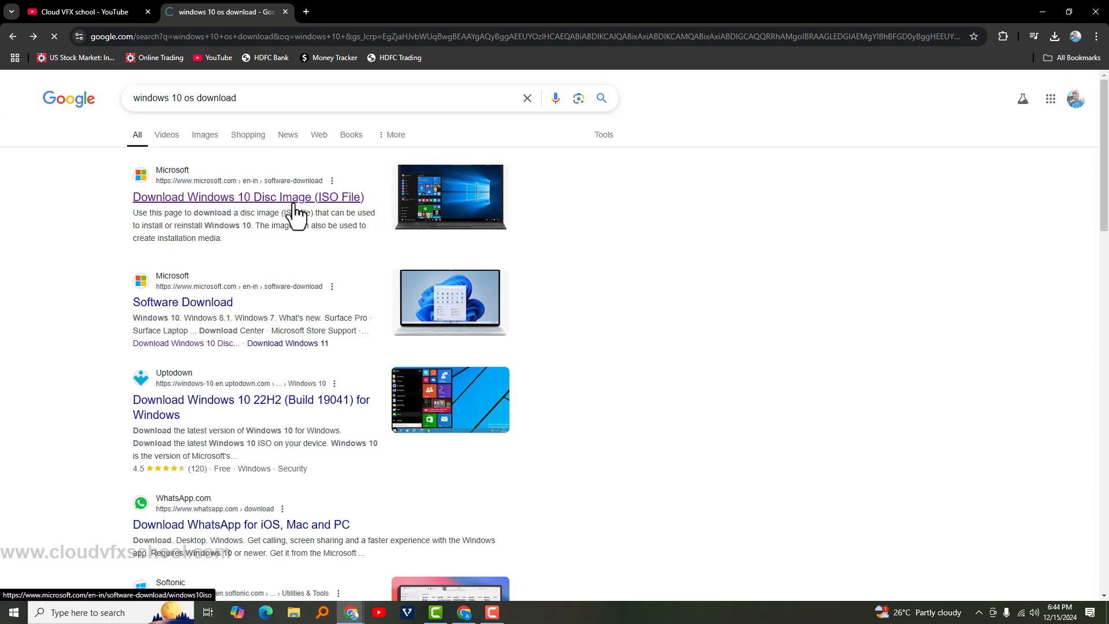
{"action": "left_click", "coordinate": [248, 196]}
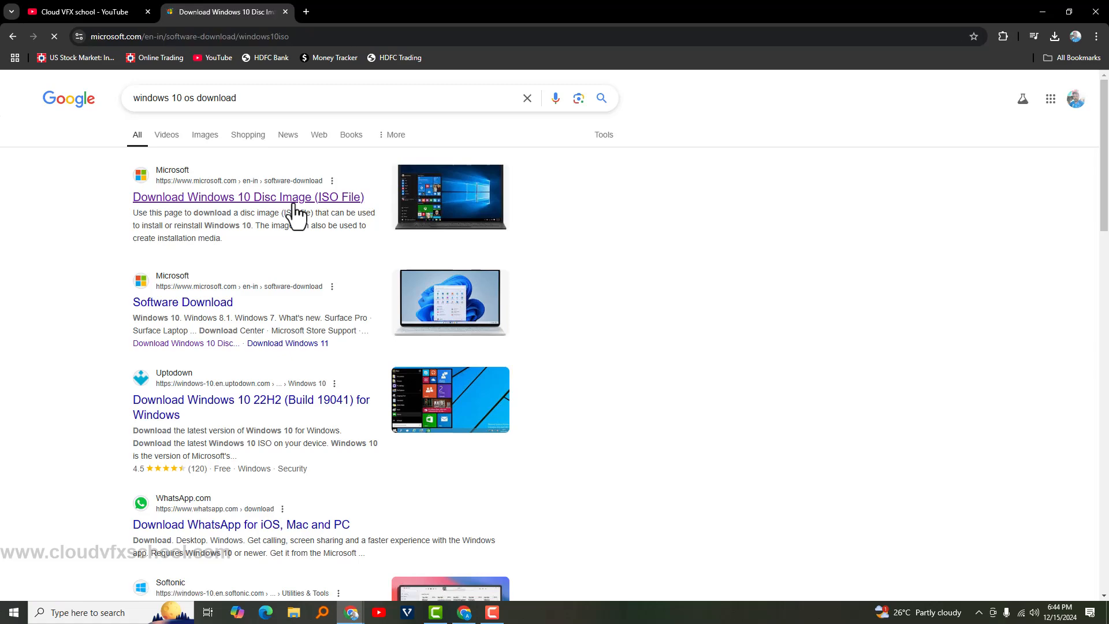
{"action": "left_click", "coordinate": [249, 196]}
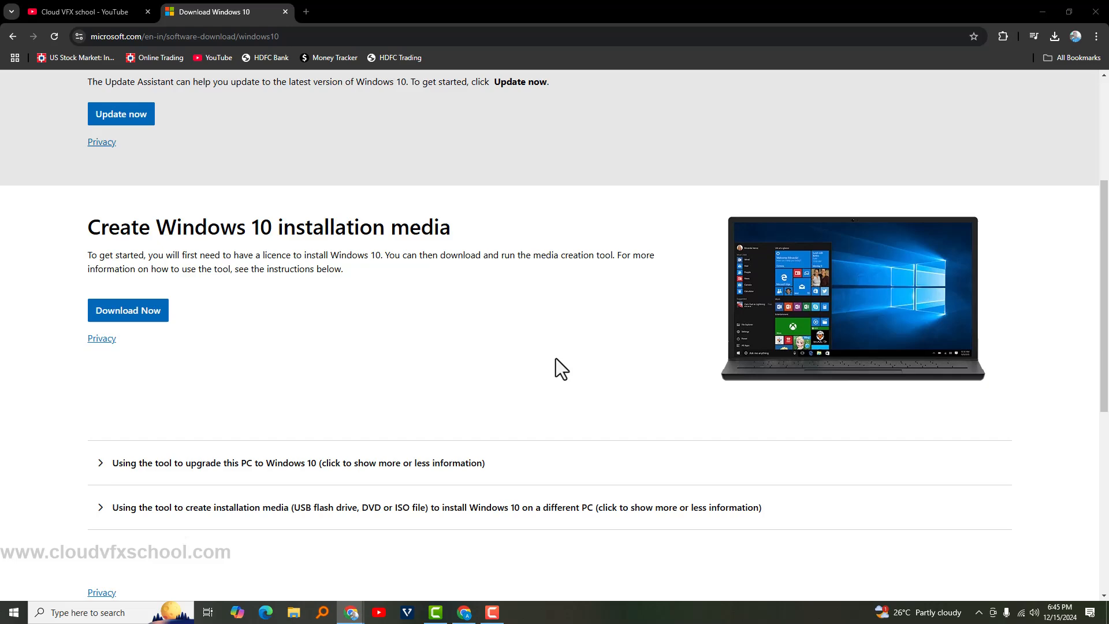
{"action": "left_click", "coordinate": [127, 310]}
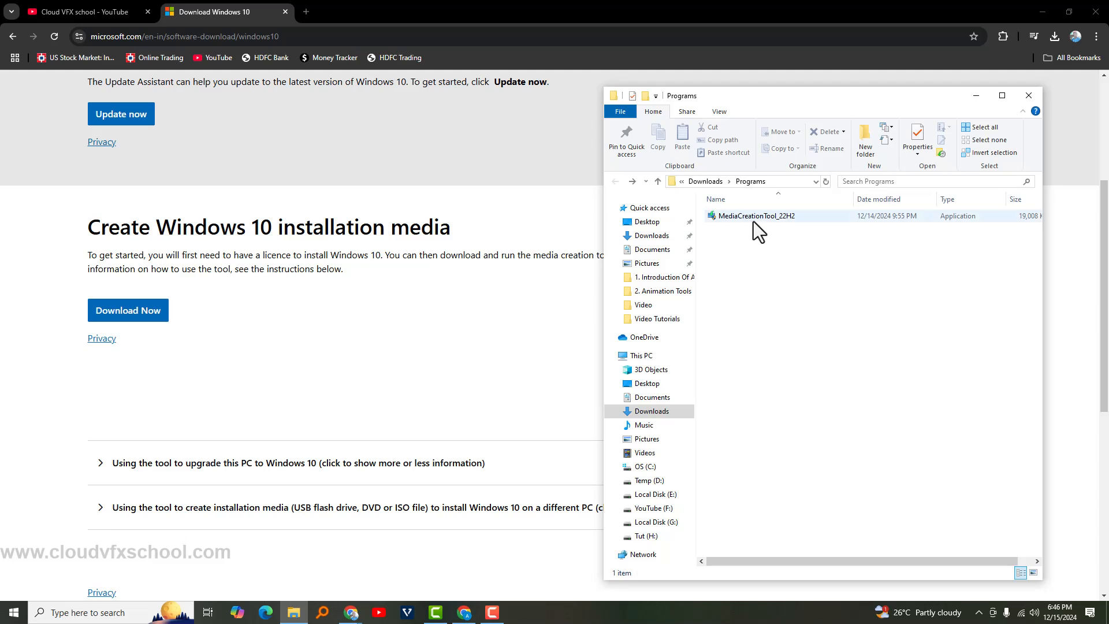
Step: Run MediaCreationTool_22H2, accept the license terms and choose to create installation media for another PC
{"action": "double_click", "coordinate": [755, 215]}
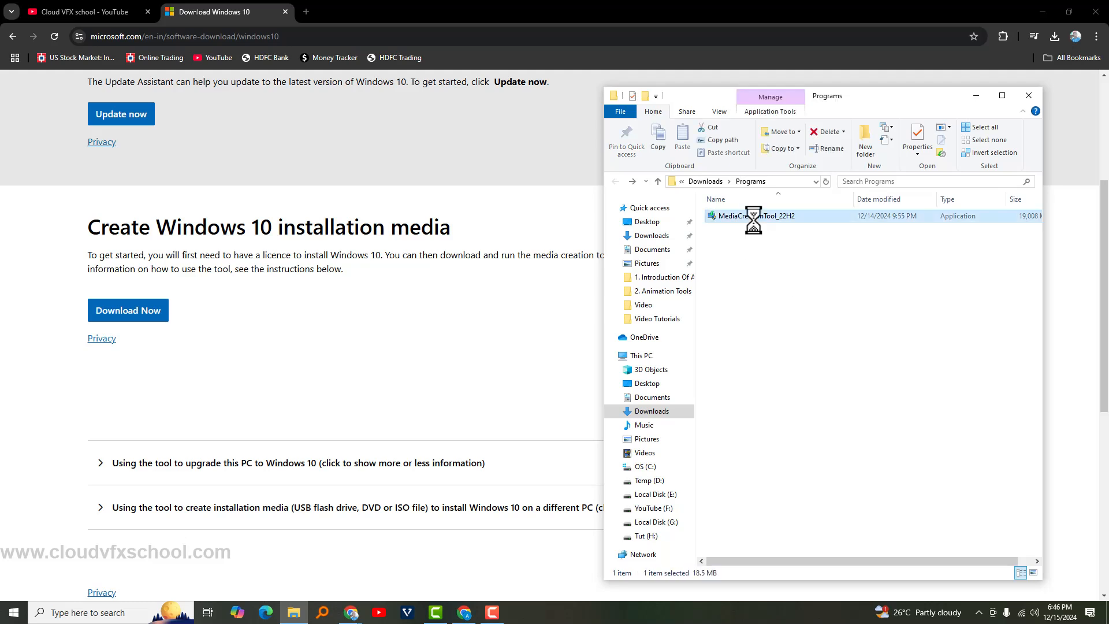
{"action": "double_click", "coordinate": [749, 215]}
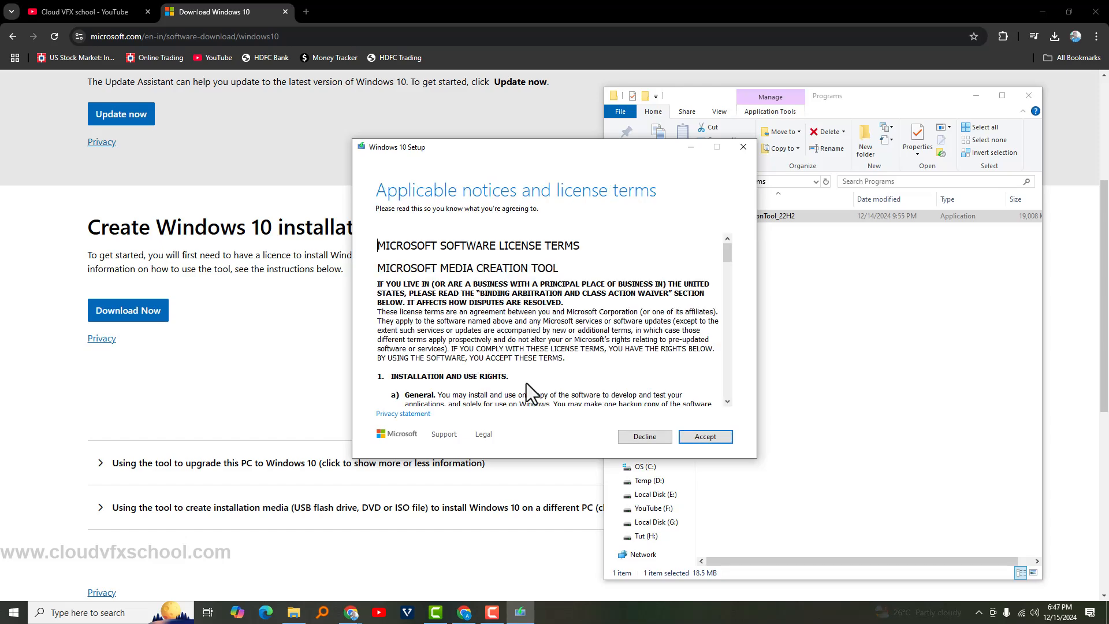
{"action": "left_click", "coordinate": [705, 436]}
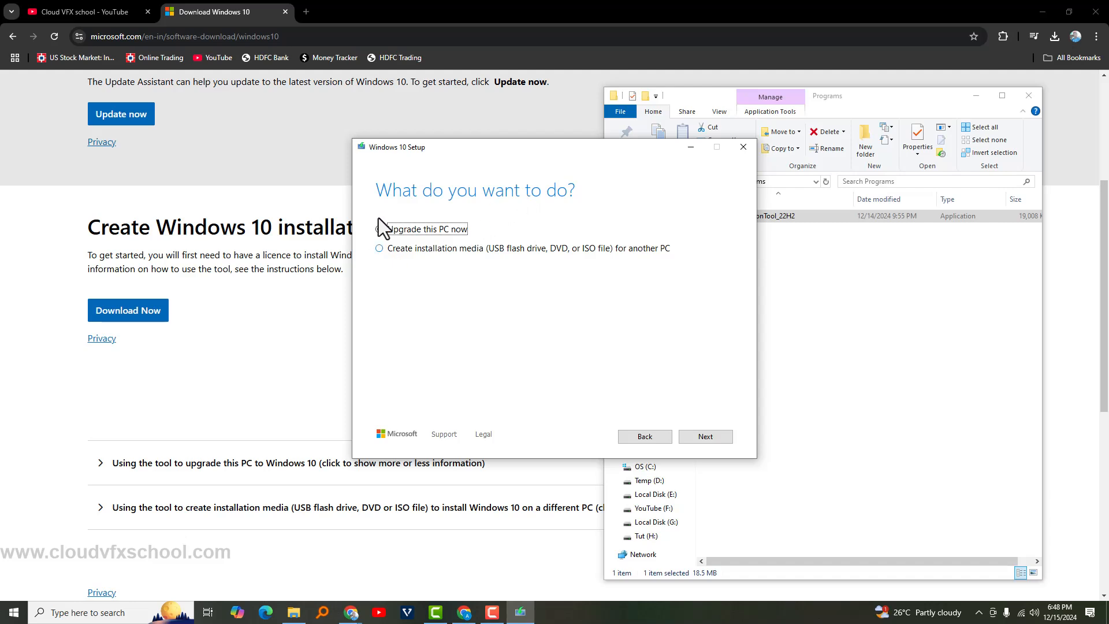
{"action": "left_click", "coordinate": [379, 228]}
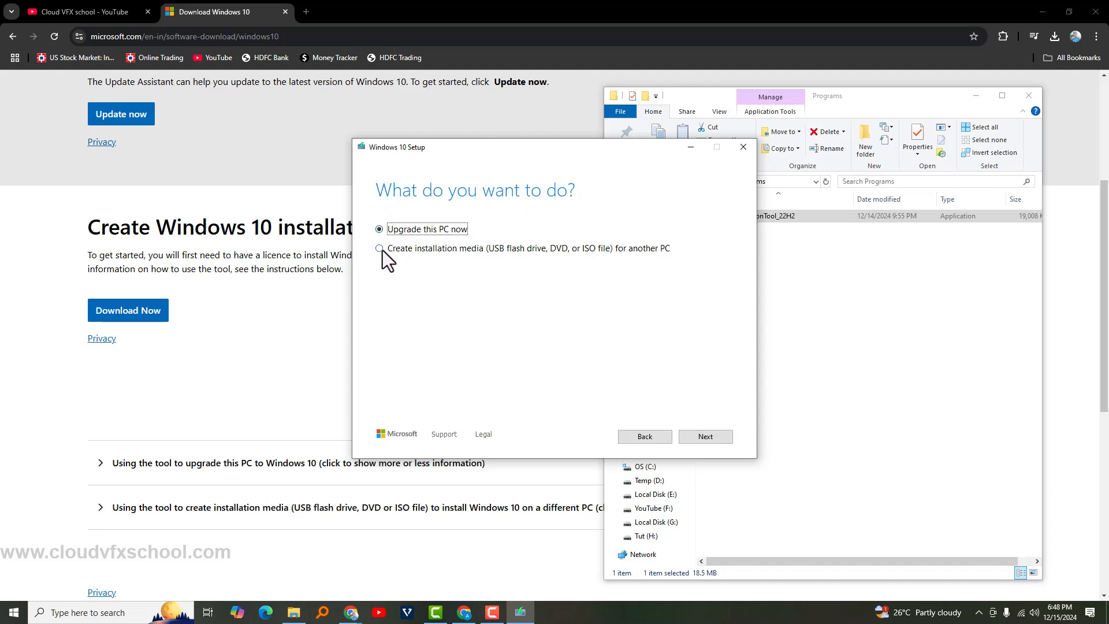
{"action": "left_click", "coordinate": [379, 249]}
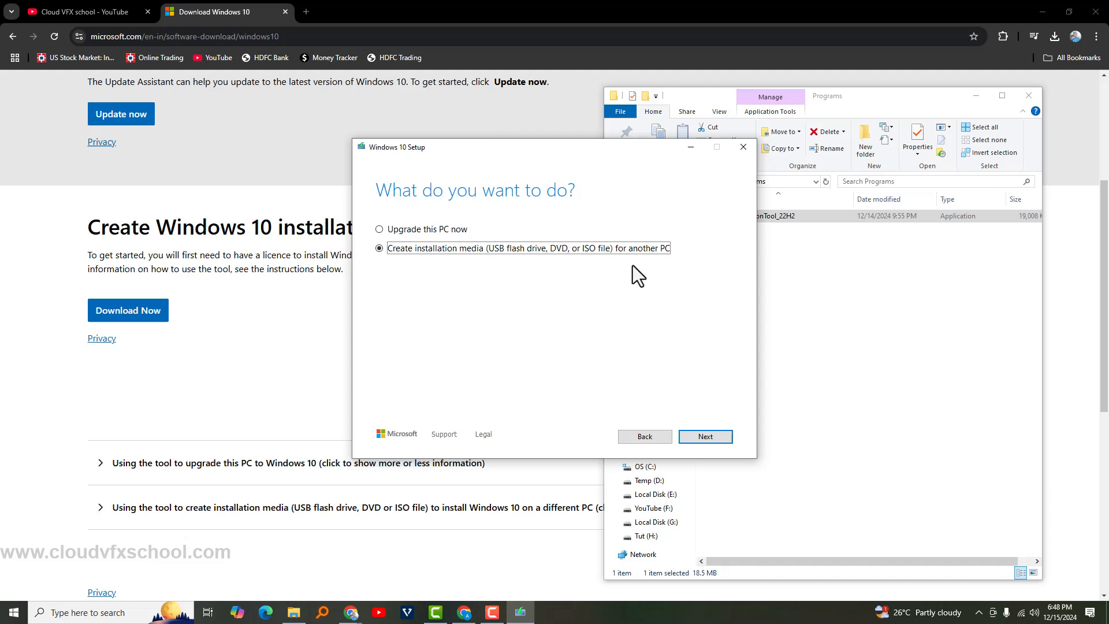
{"action": "left_click", "coordinate": [704, 437]}
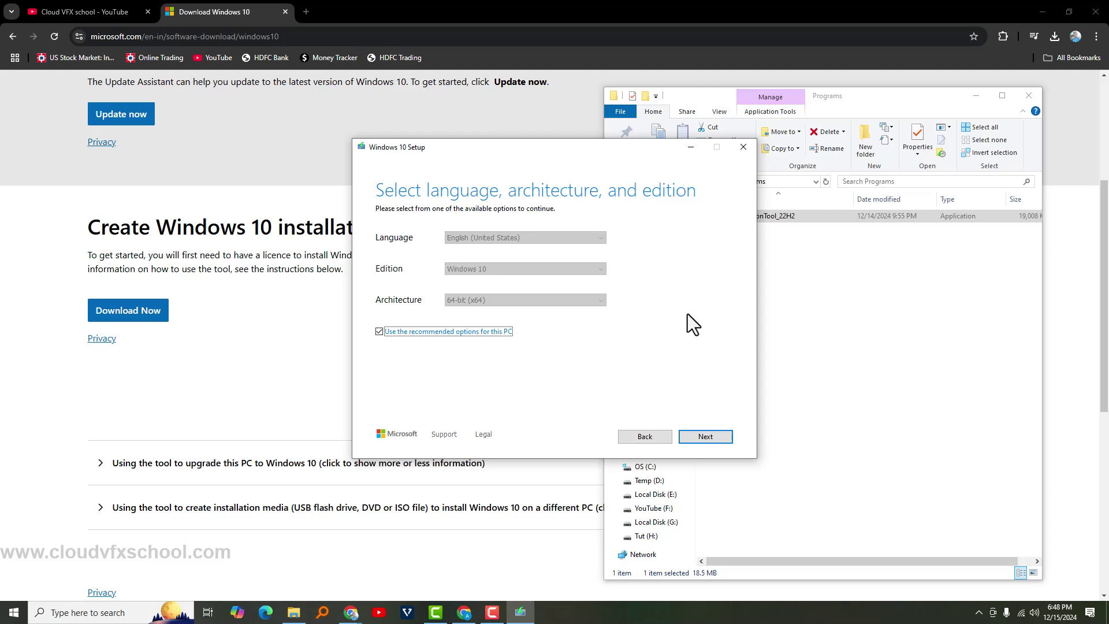
Step: Keep the recommended language and edition, choose ISO file as the media and continue
{"action": "left_click", "coordinate": [705, 437]}
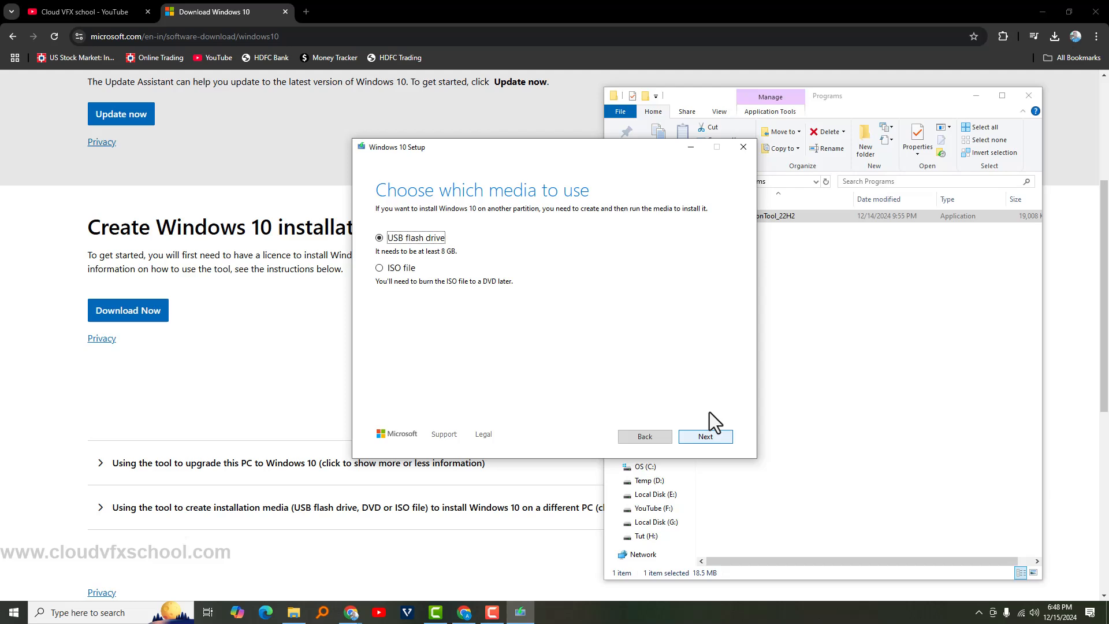
{"action": "left_click", "coordinate": [379, 269]}
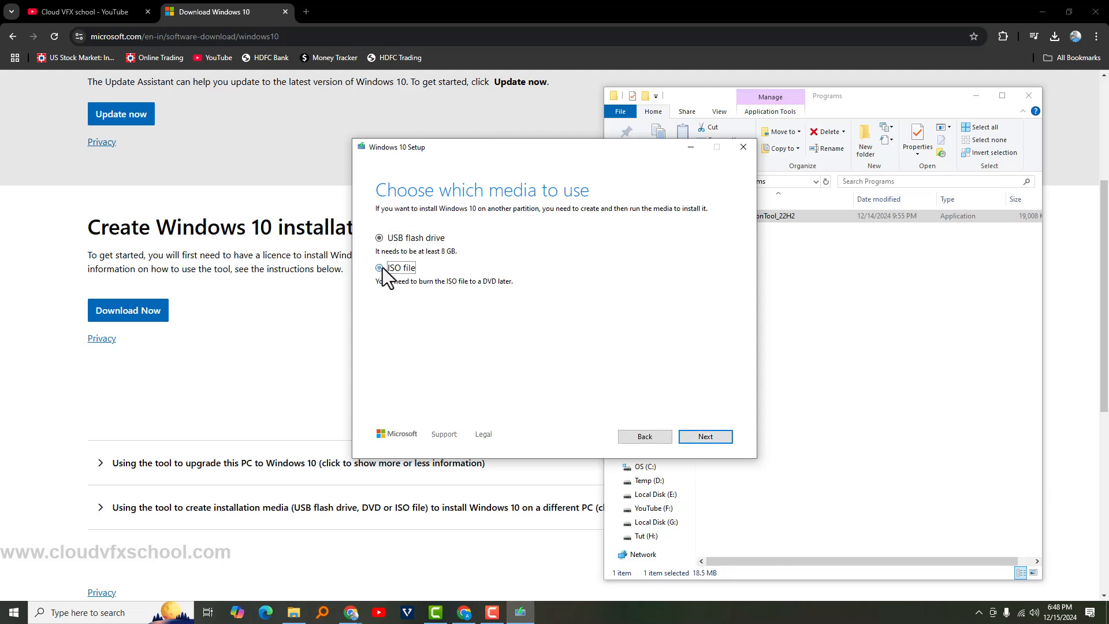
{"action": "left_click", "coordinate": [705, 436]}
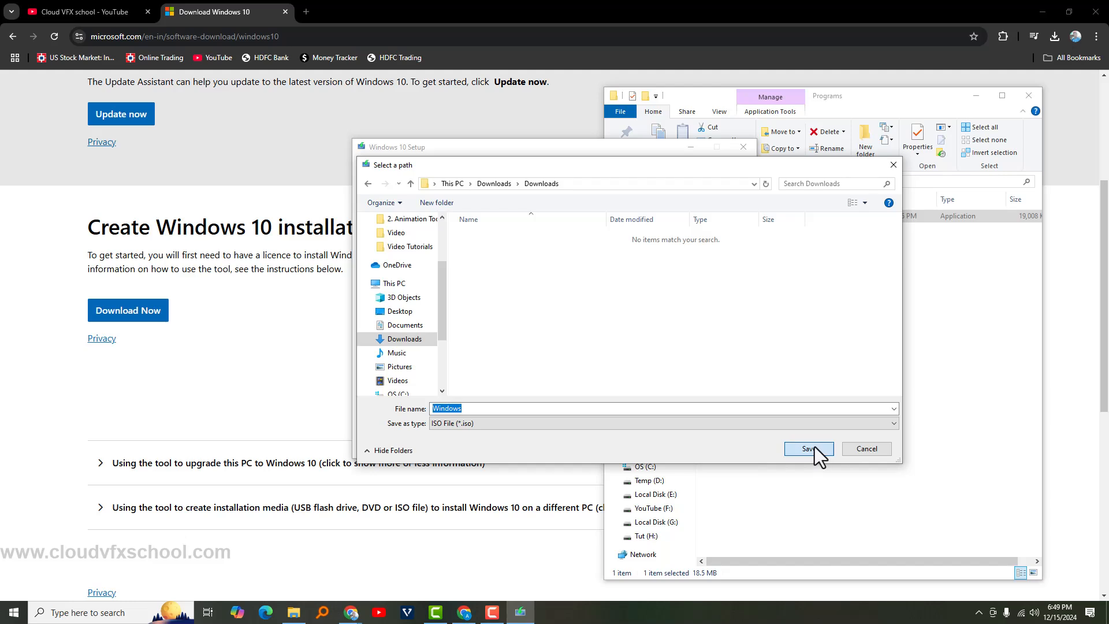
Step: Save the ISO as Windows in Downloads so the Windows 10 download begins
{"action": "left_click", "coordinate": [808, 448]}
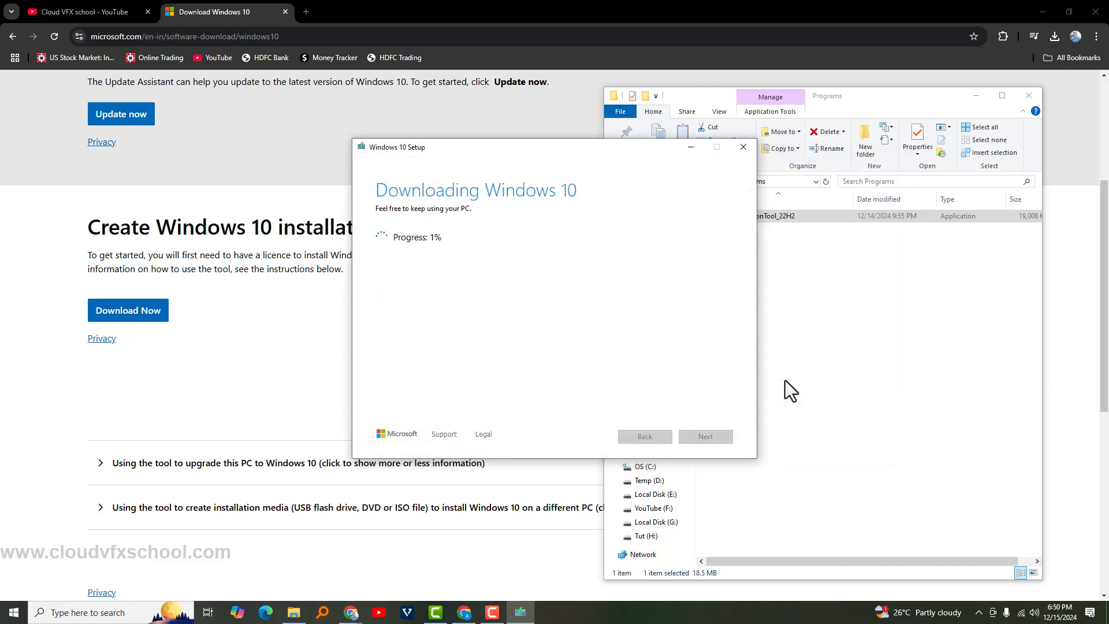
{"action": "mouse_move", "coordinate": [461, 289]}
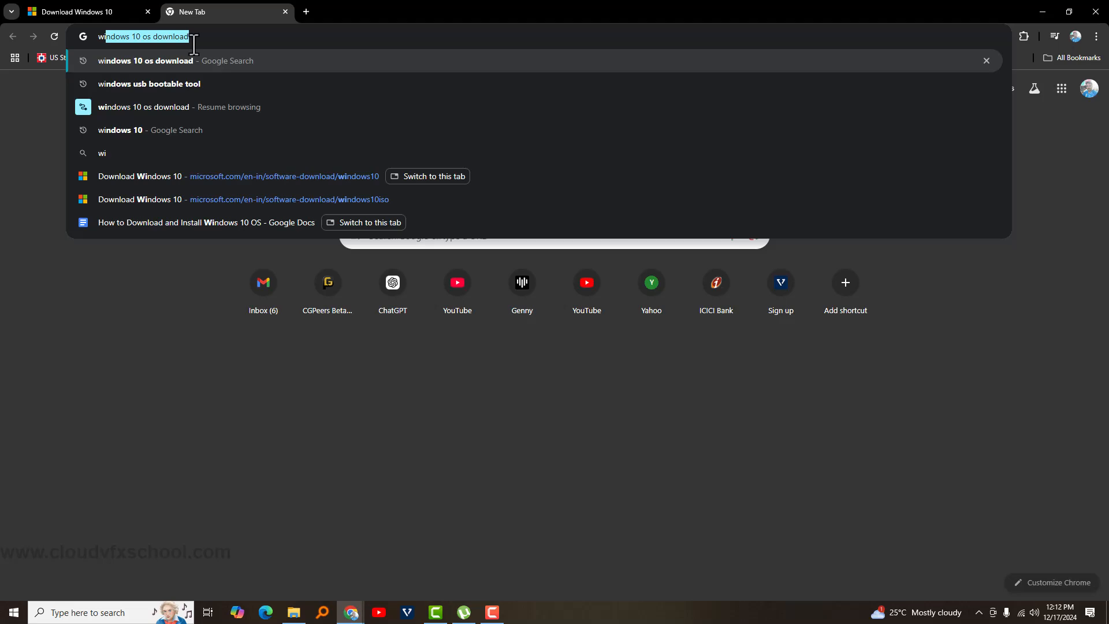
Step: Search 'windows usb bootable tool', reach rufus.ie and download the standard rufus-4.6.exe for Windows x64
{"action": "left_click", "coordinate": [149, 83]}
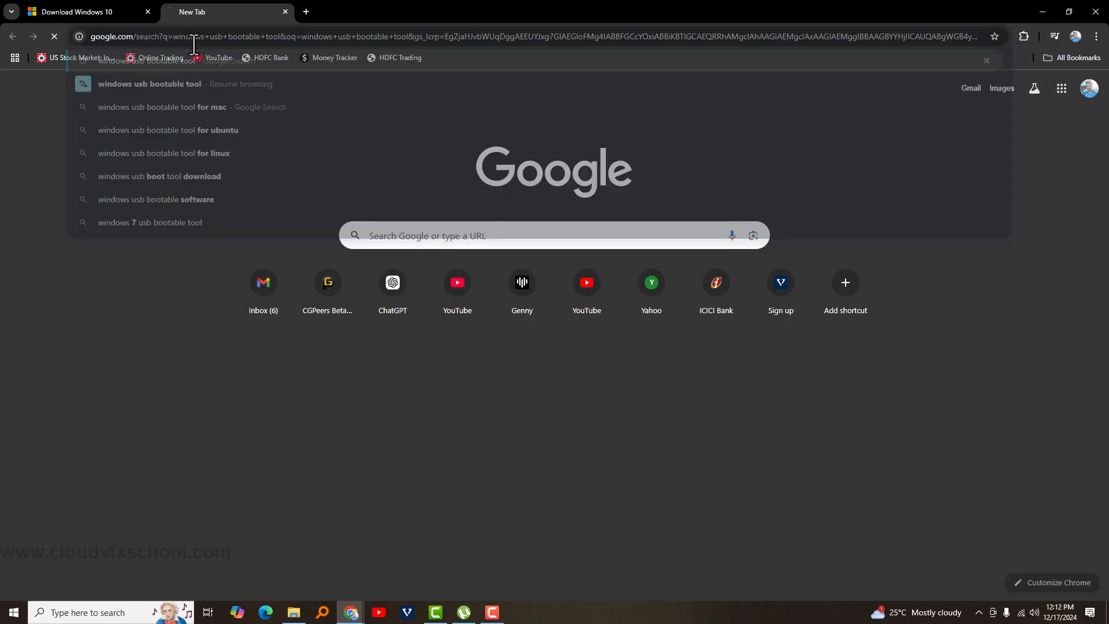
{"action": "left_click", "coordinate": [149, 83]}
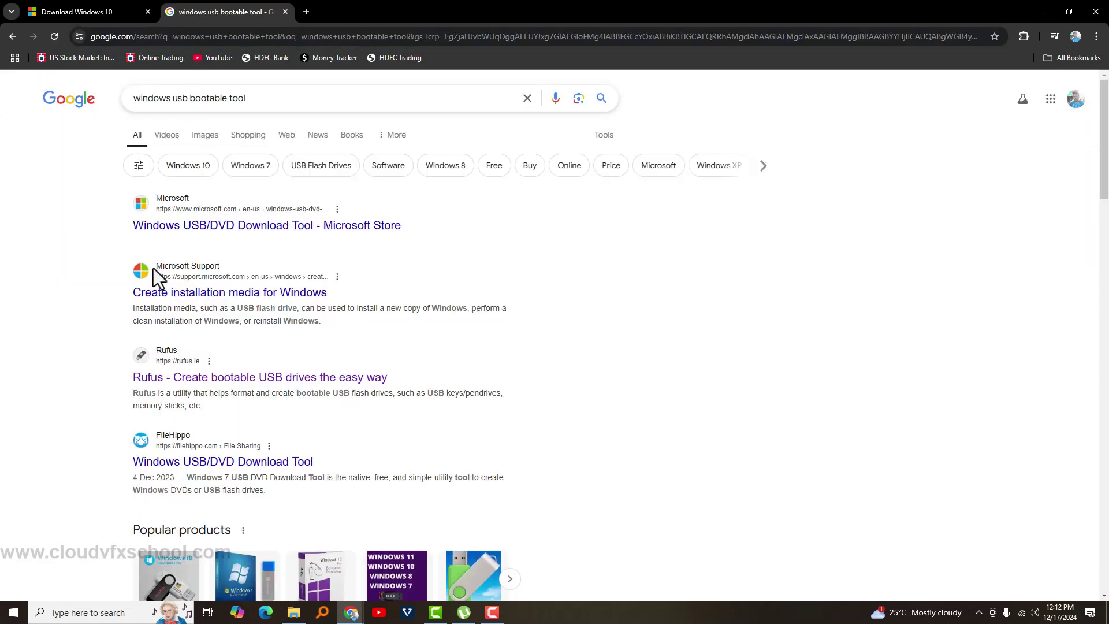
{"action": "mouse_move", "coordinate": [185, 388]}
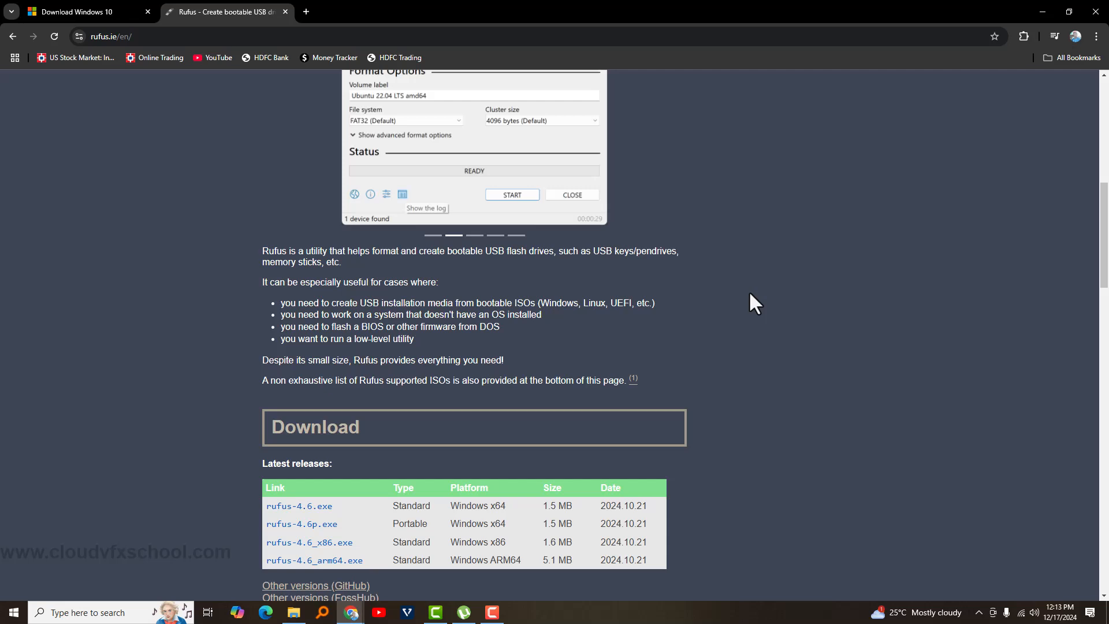
{"action": "scroll", "scroll_direction": "down", "scroll_amount": 3}
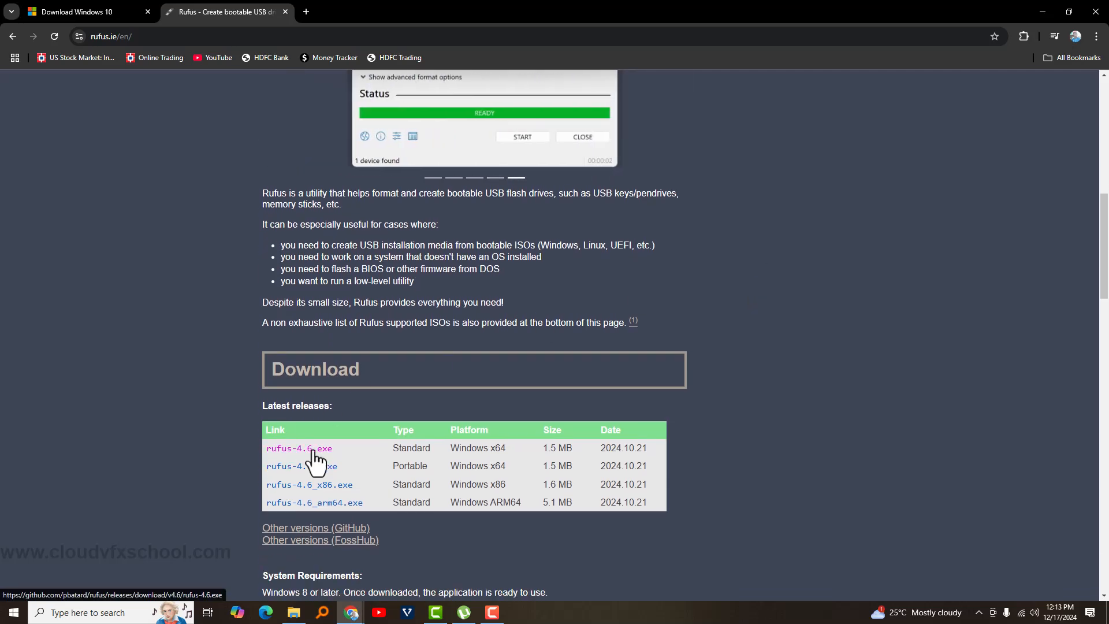
{"action": "left_click", "coordinate": [298, 449]}
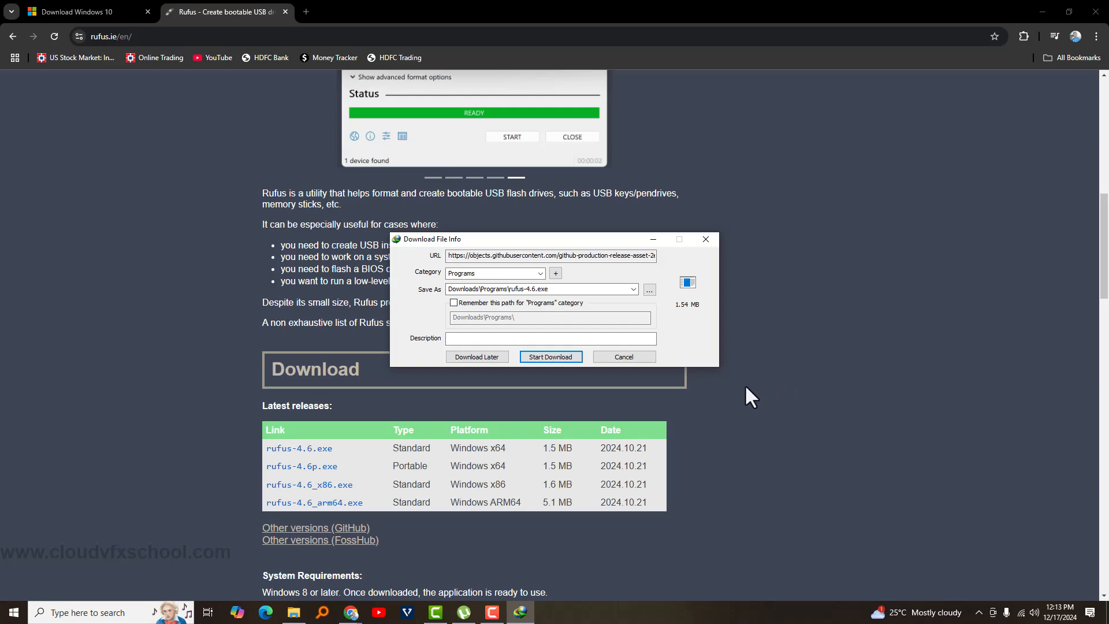
{"action": "left_click", "coordinate": [550, 356]}
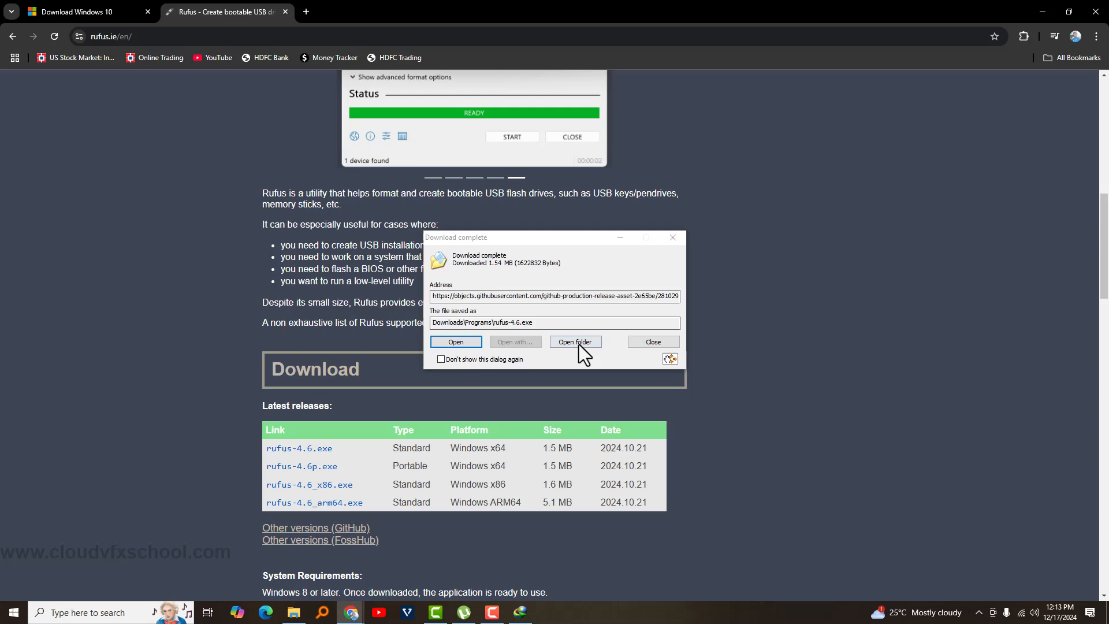
Step: Launch rufus-4.6, select Windows.iso for the 32 GB NO_LABEL USB drive and start writing it
{"action": "left_click", "coordinate": [575, 341]}
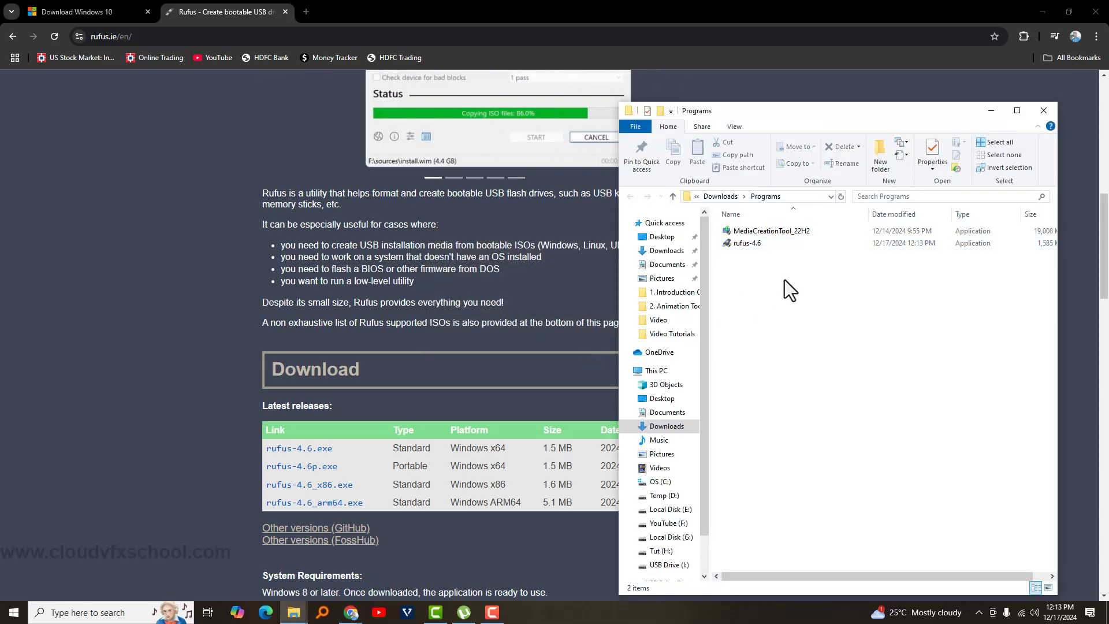
{"action": "left_click", "coordinate": [748, 243]}
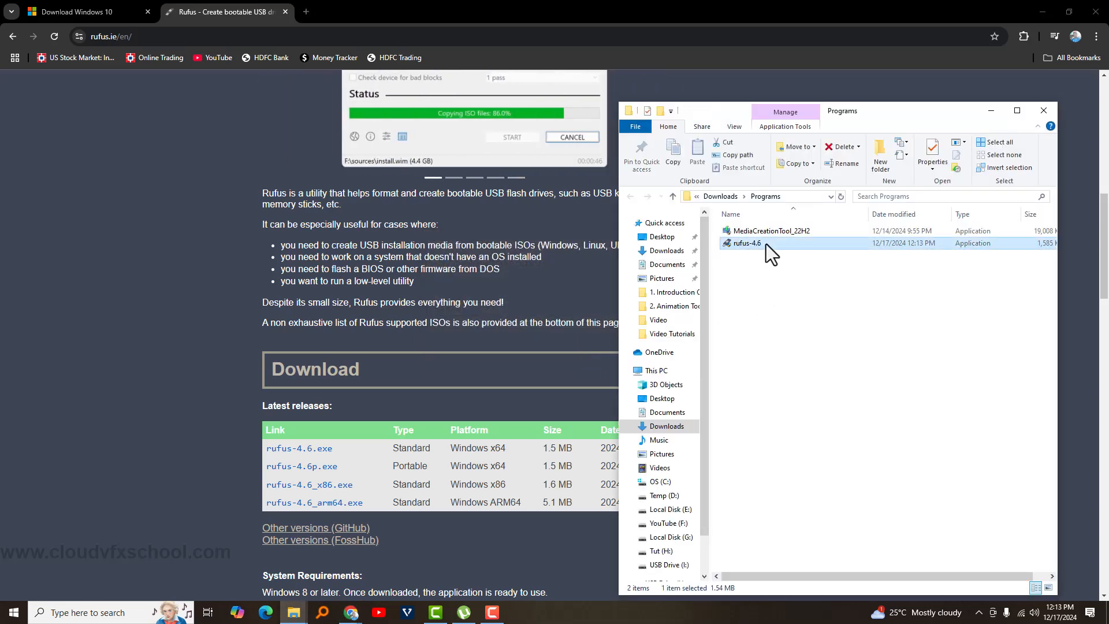
{"action": "double_click", "coordinate": [745, 243]}
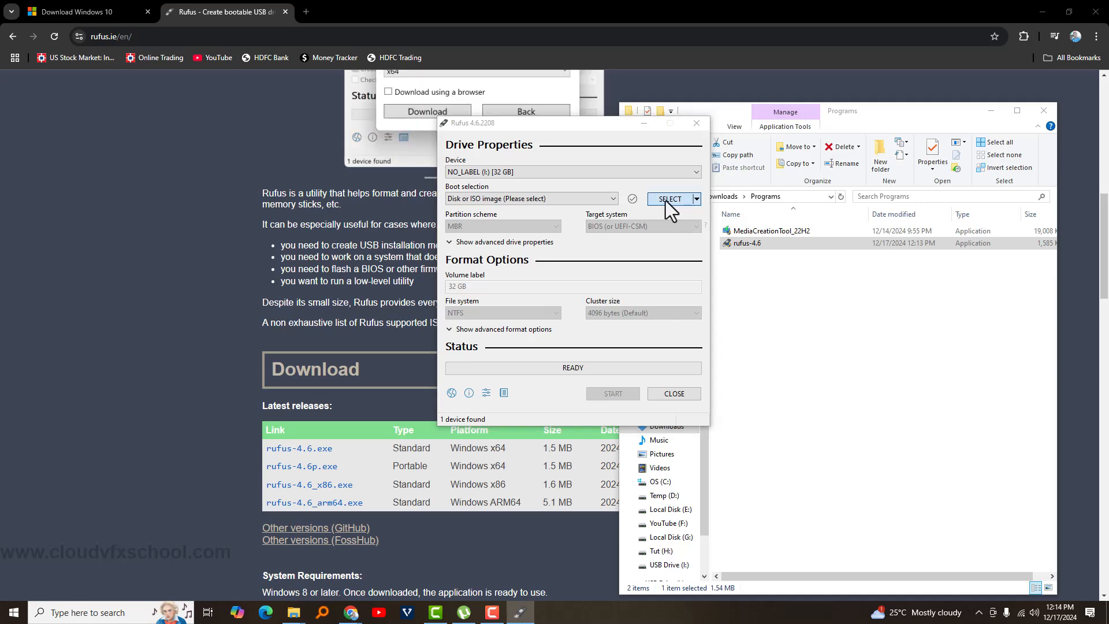
{"action": "left_click", "coordinate": [669, 199]}
{"action": "type", "text": "Windows-10"}
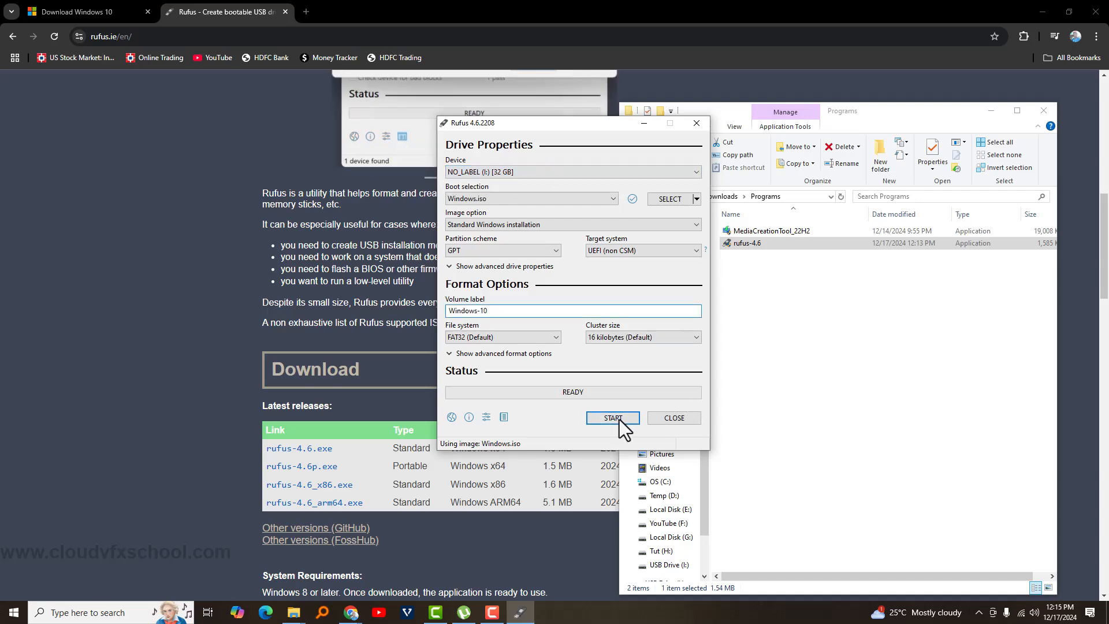
{"action": "left_click", "coordinate": [613, 418]}
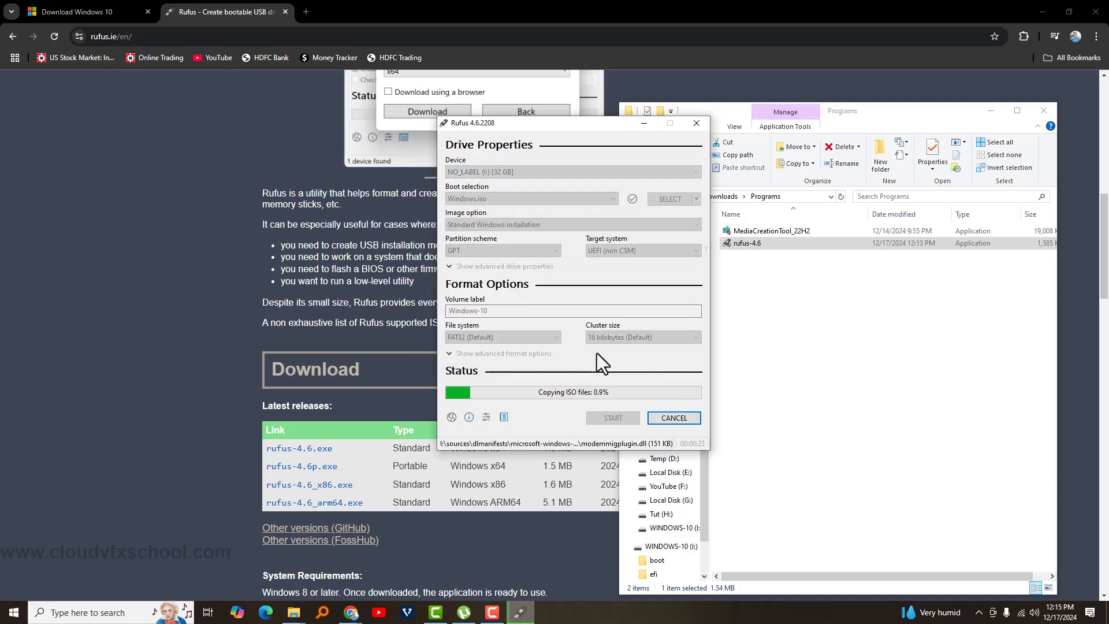